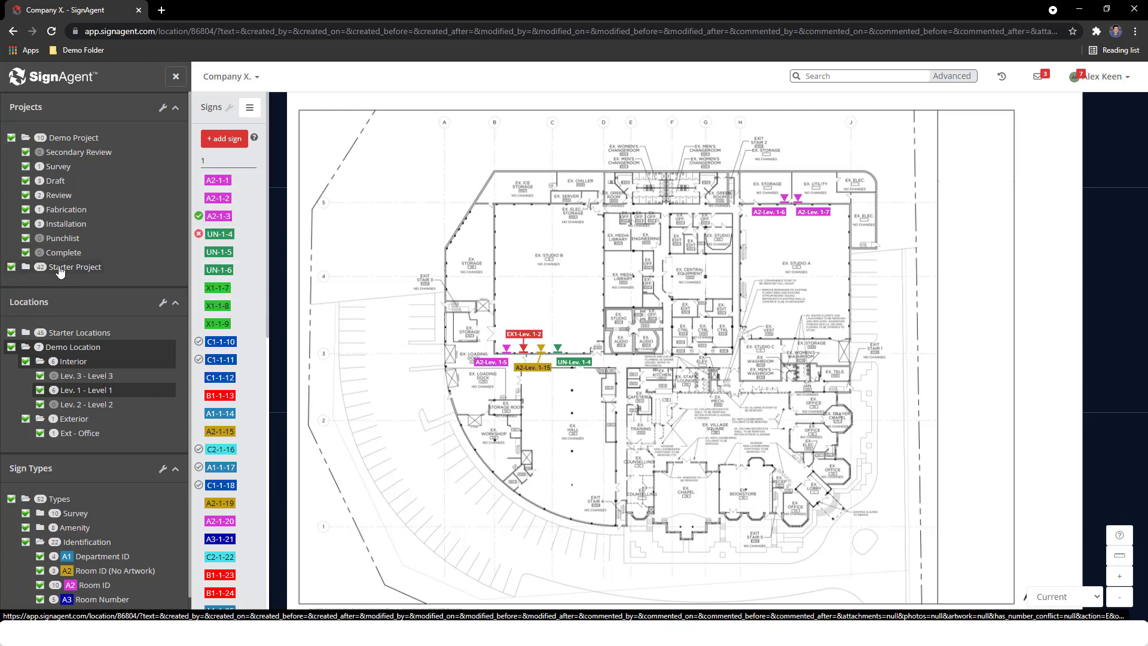
Step: Filter the floor plan's sign list to the six signs on Lev. 1 - Level 1
click(72, 267)
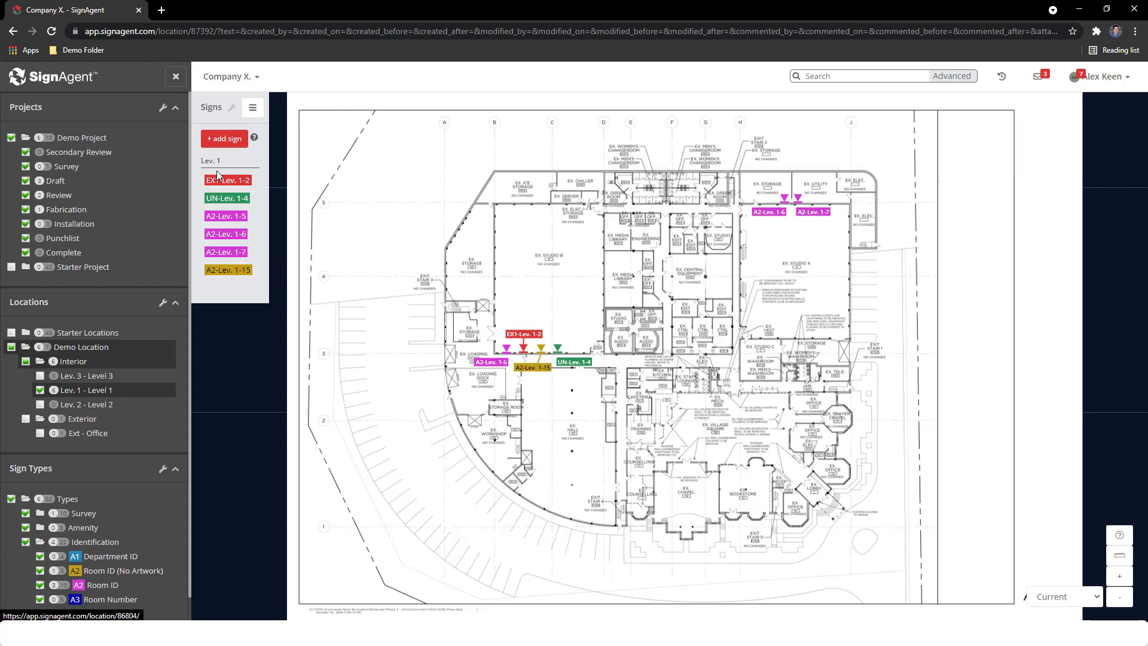
mouse_move(225, 287)
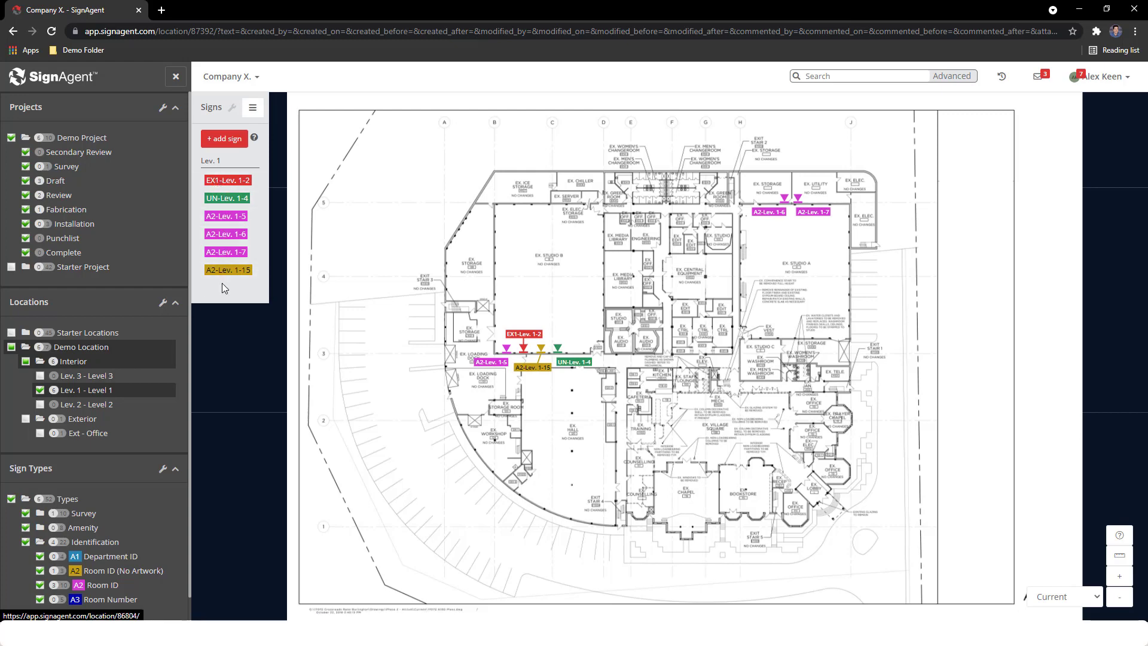
mouse_move(220, 300)
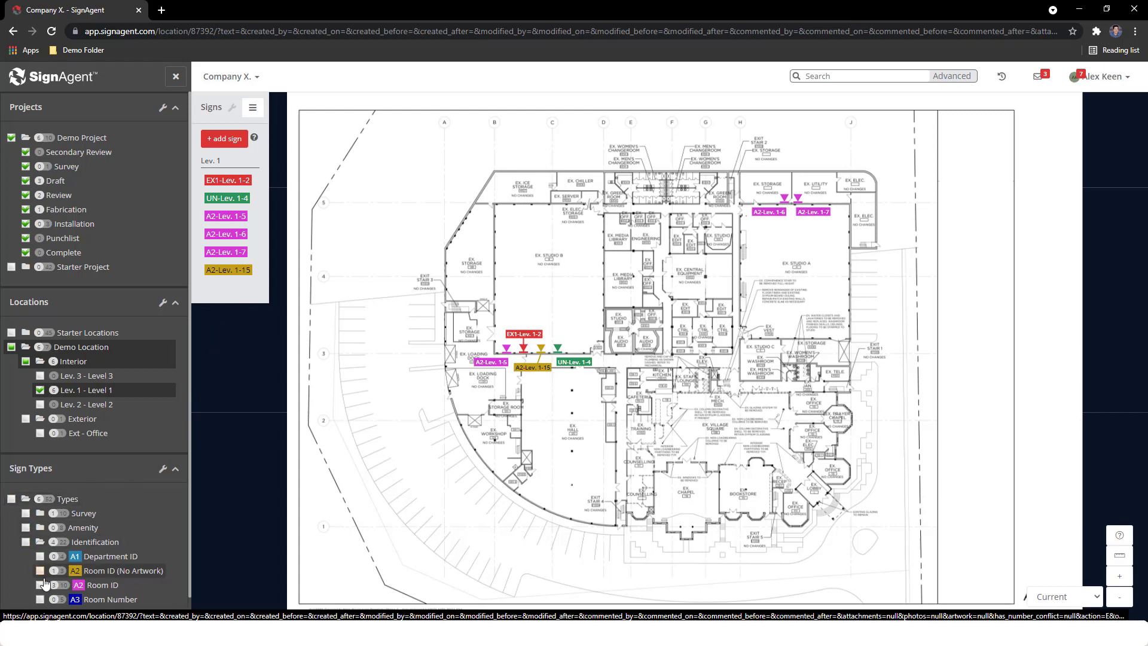
Step: Keep only A2 Room ID signs in the Draft state, leaving three Level 1 signs
click(38, 585)
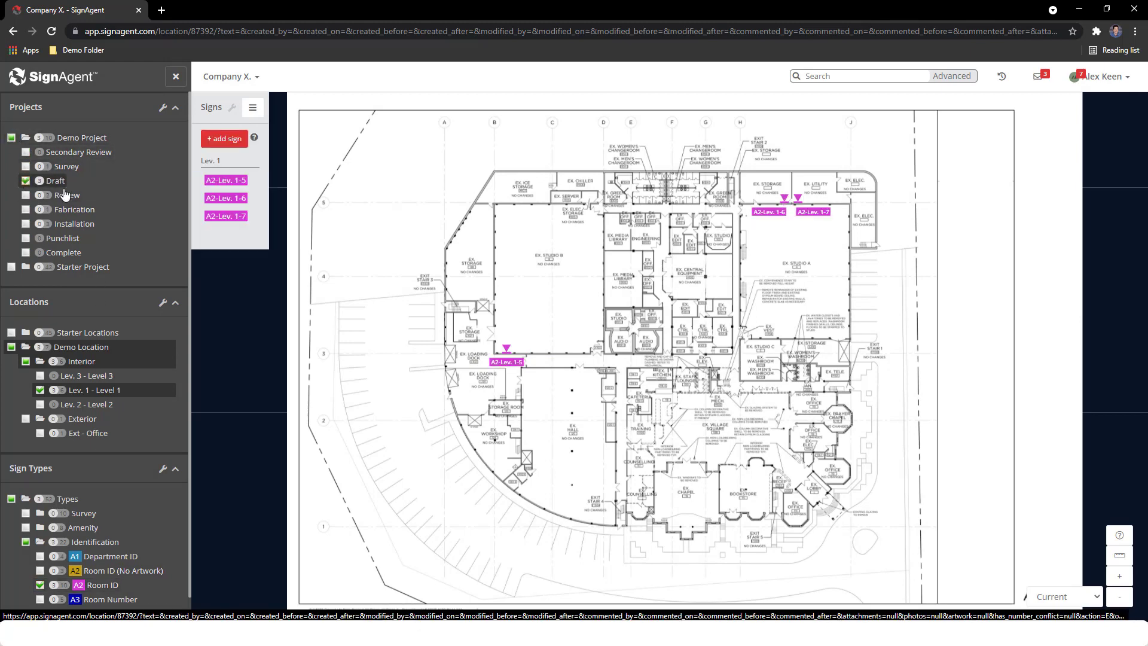
click(226, 216)
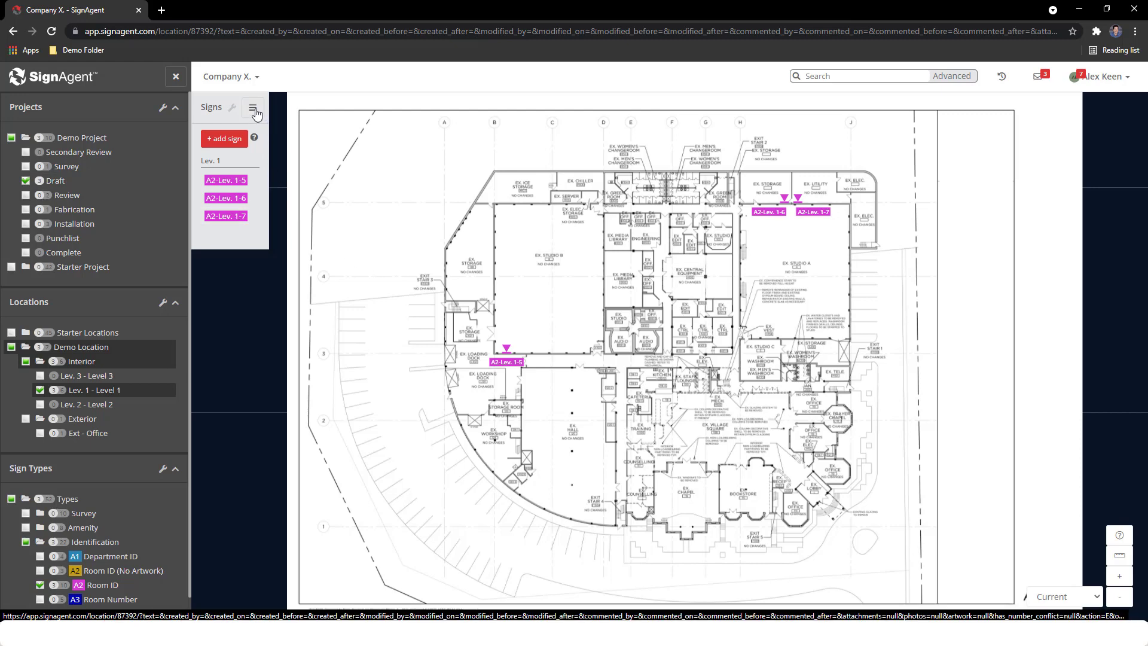
click(253, 109)
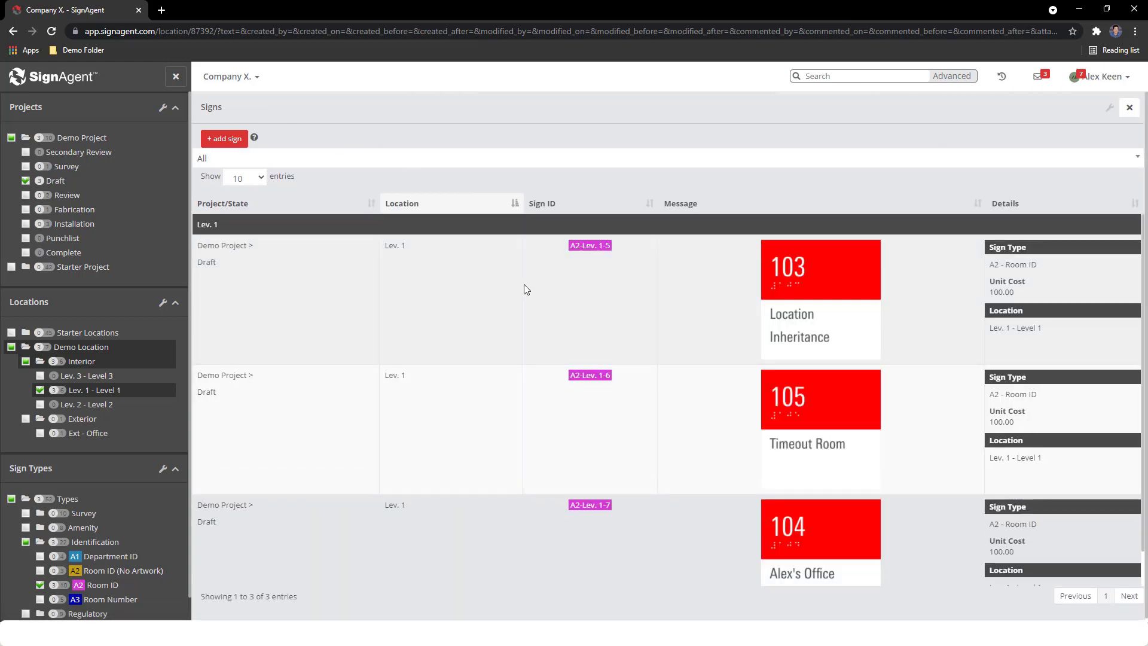
mouse_move(520, 579)
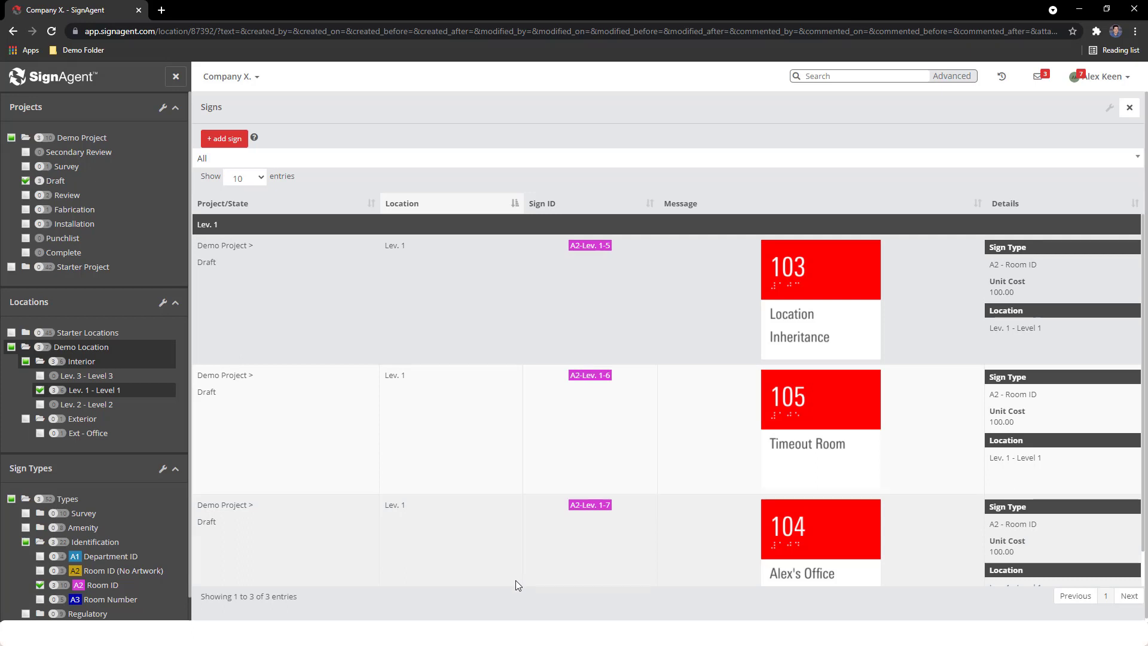
mouse_move(949, 317)
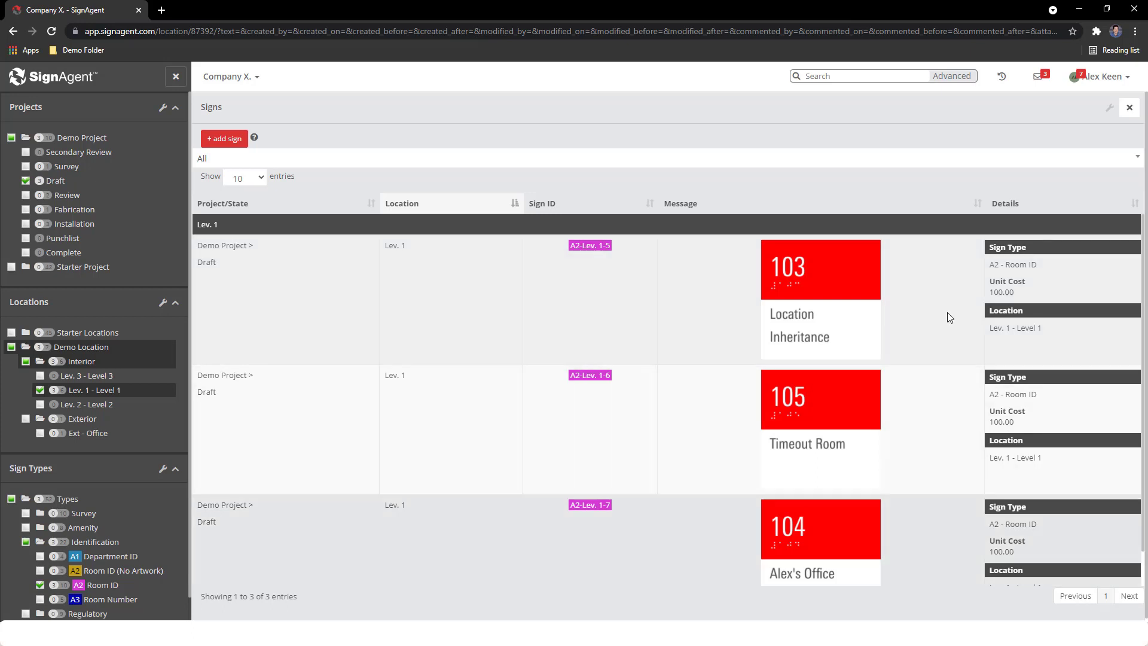
click(252, 106)
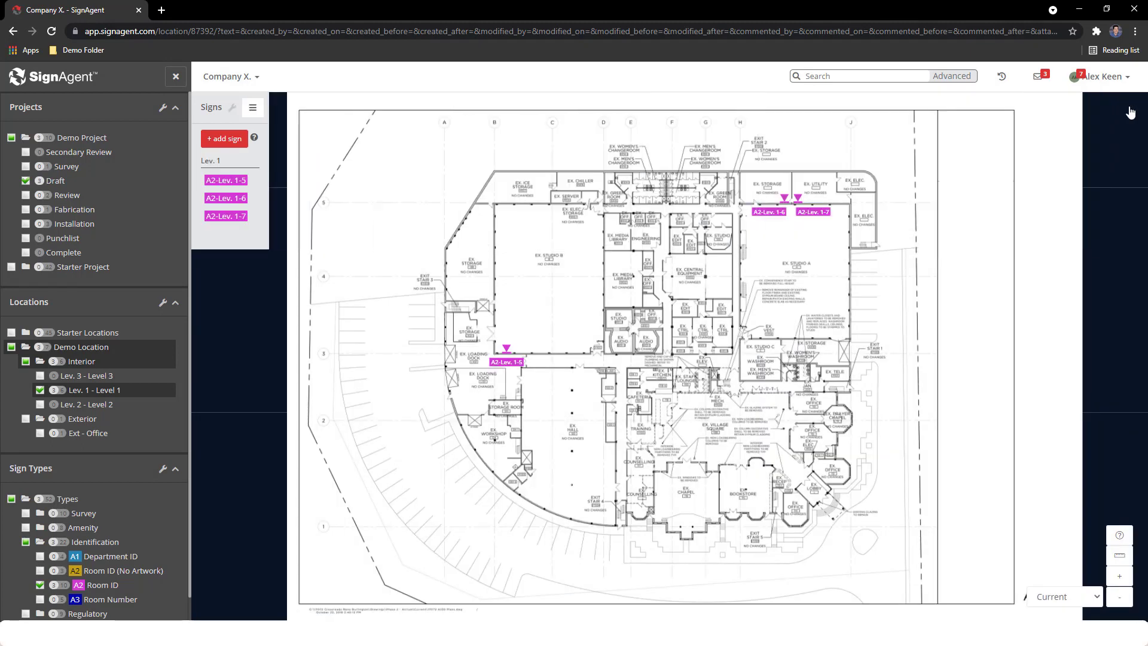
mouse_move(1096, 118)
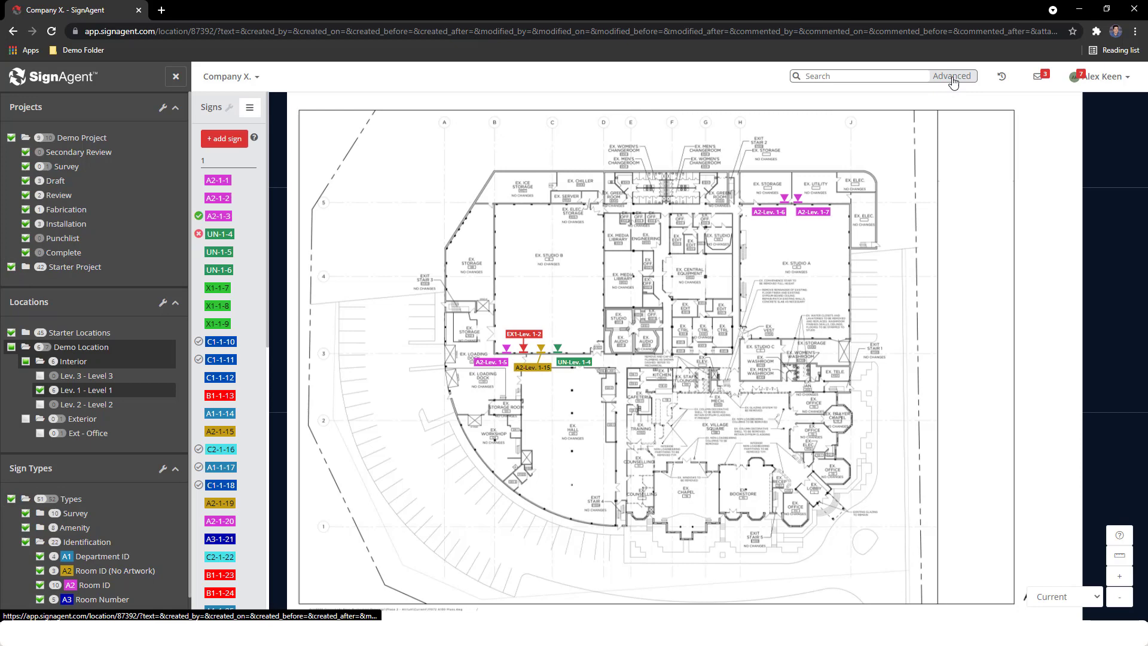
Step: Show the Advanced search panel and scroll to its miscellaneous fields and Search/Clear buttons
click(951, 75)
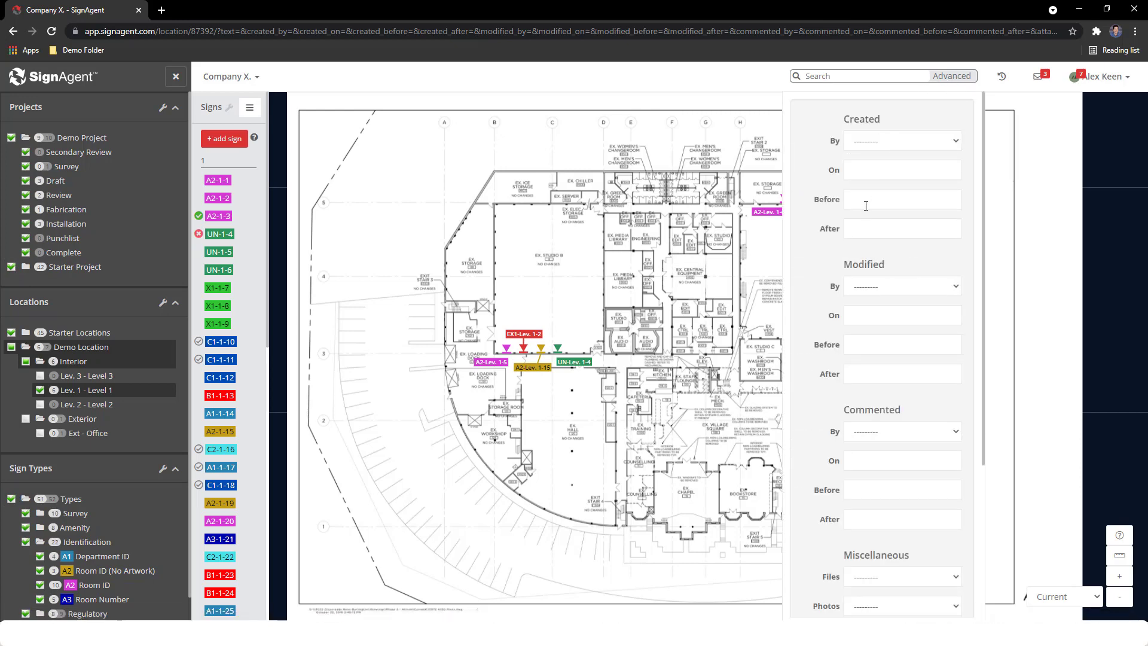
mouse_move(868, 373)
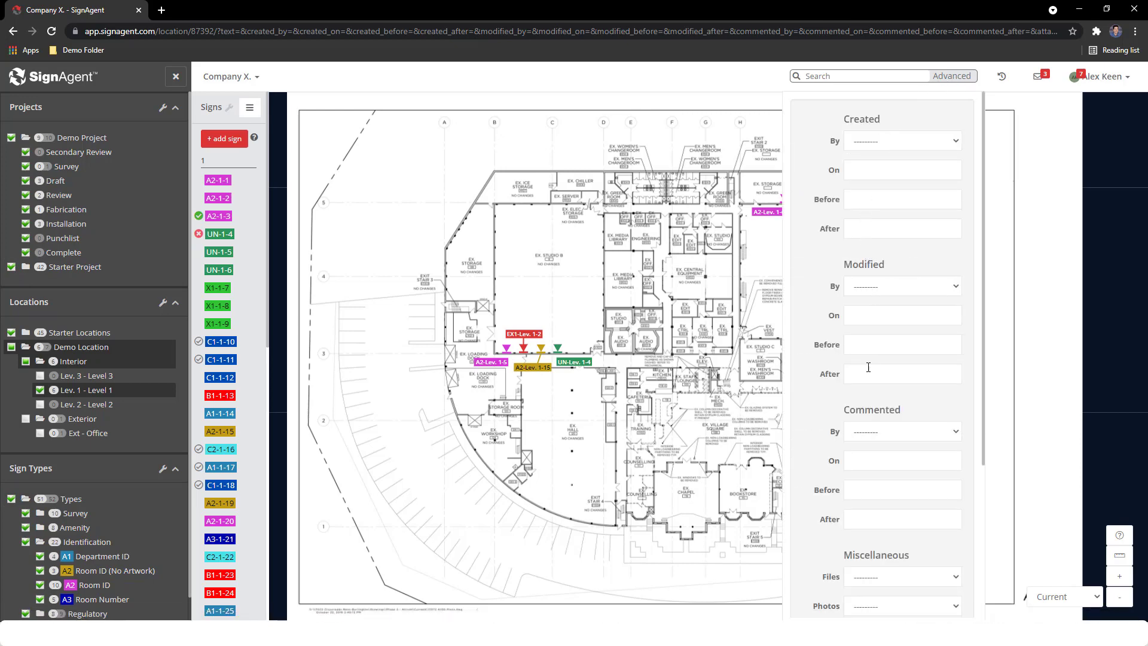
mouse_move(877, 576)
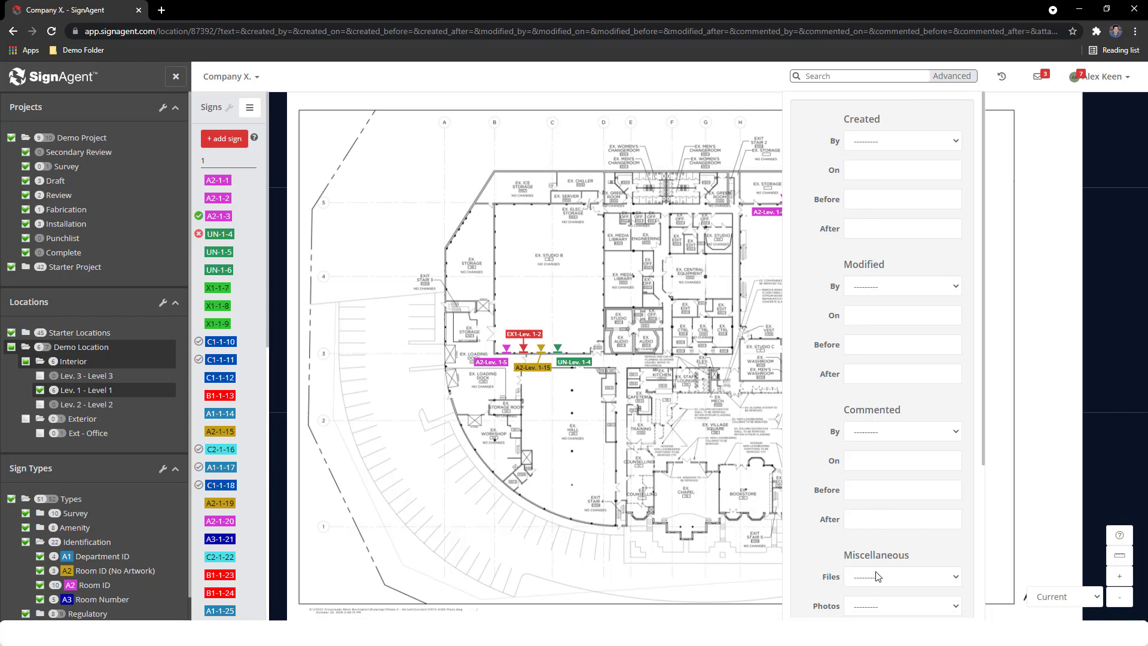
scroll(down, 3)
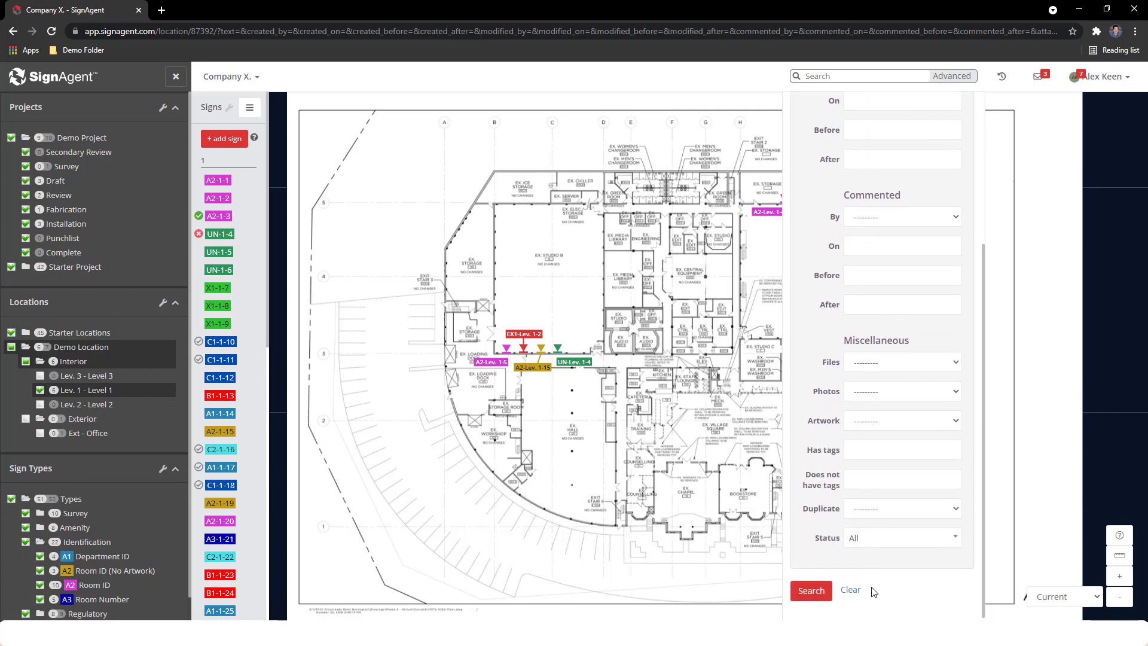